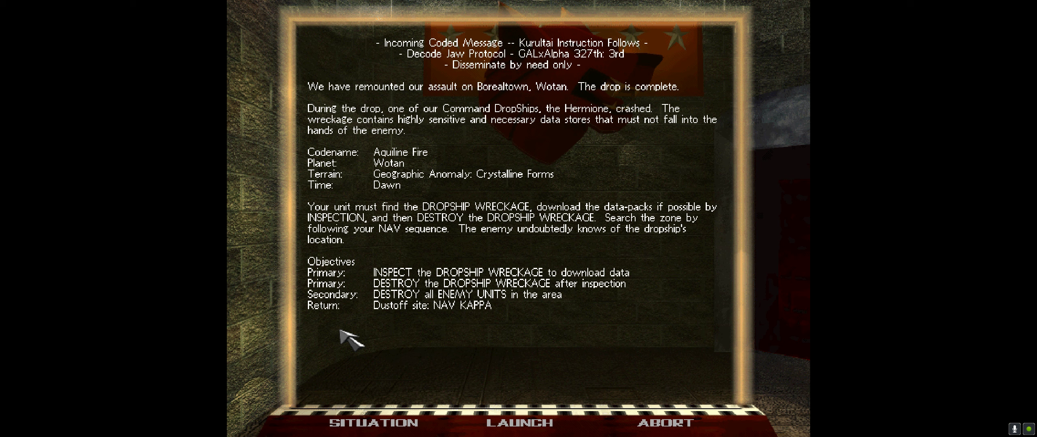
pyautogui.moveTo(423, 186)
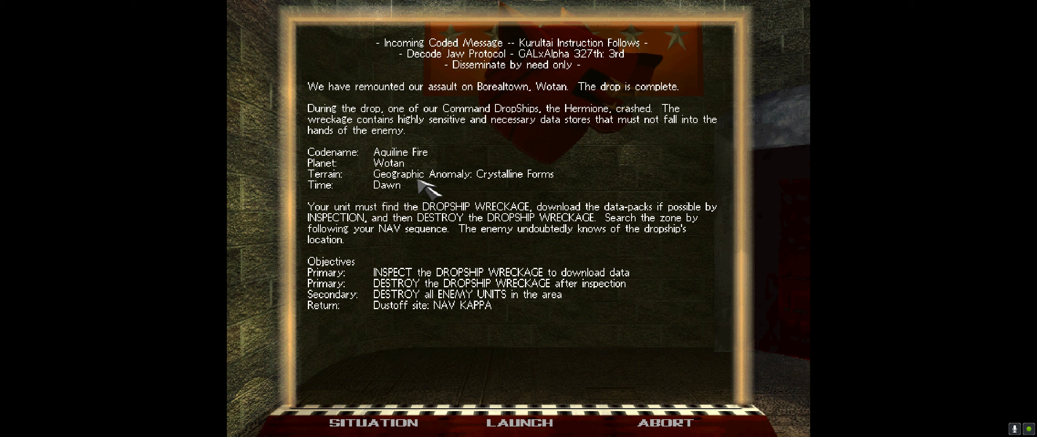
pyautogui.moveTo(527, 188)
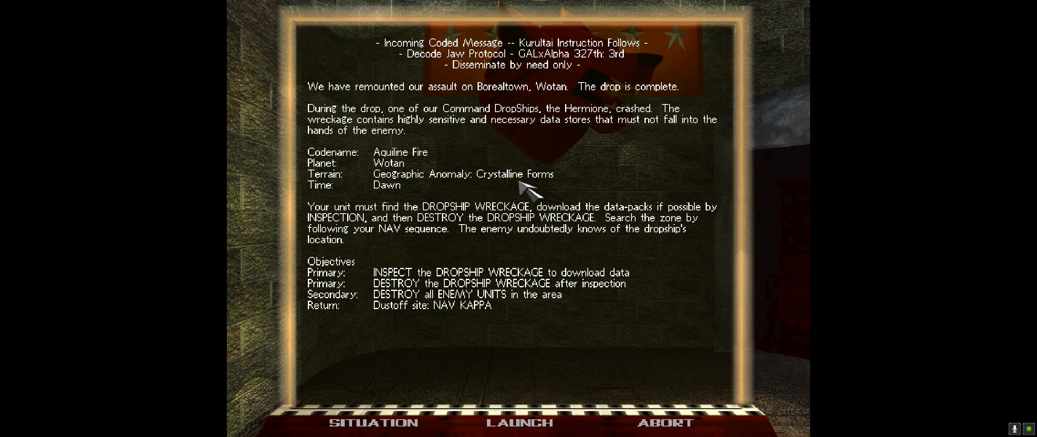
pyautogui.moveTo(690, 228)
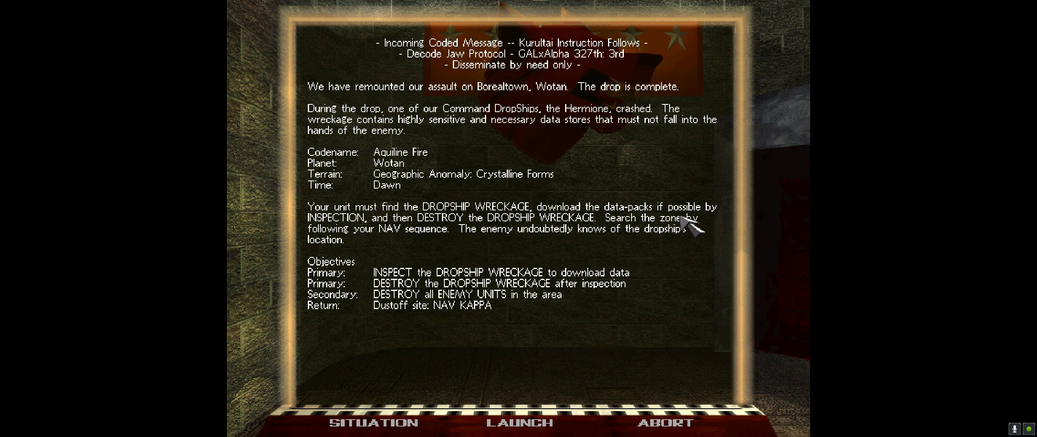
pyautogui.moveTo(347, 304)
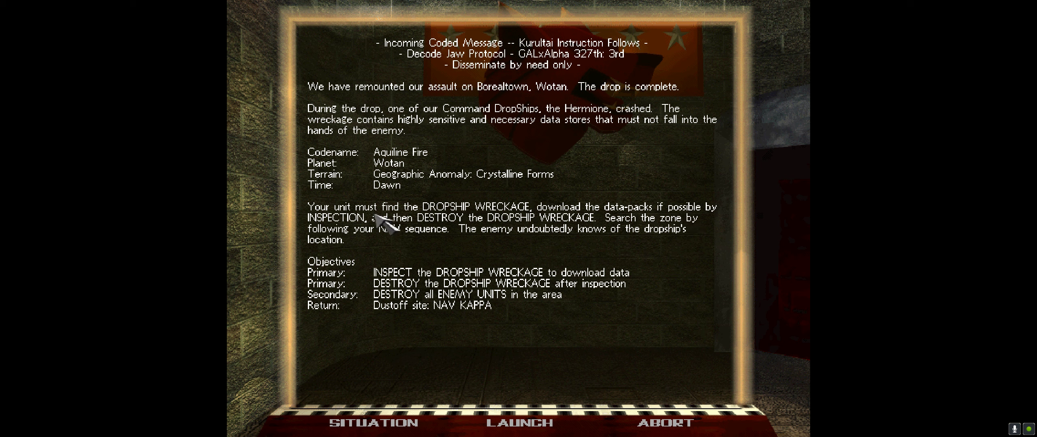
pyautogui.moveTo(522, 242)
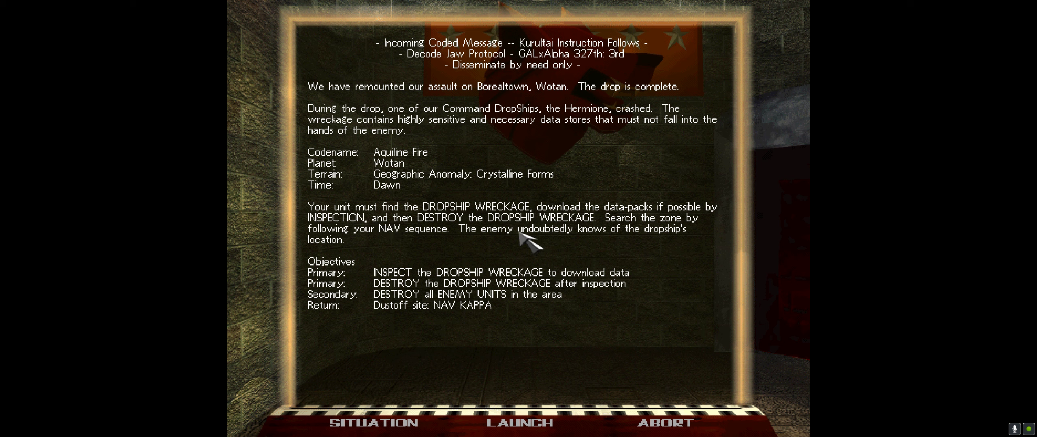
pyautogui.moveTo(687, 248)
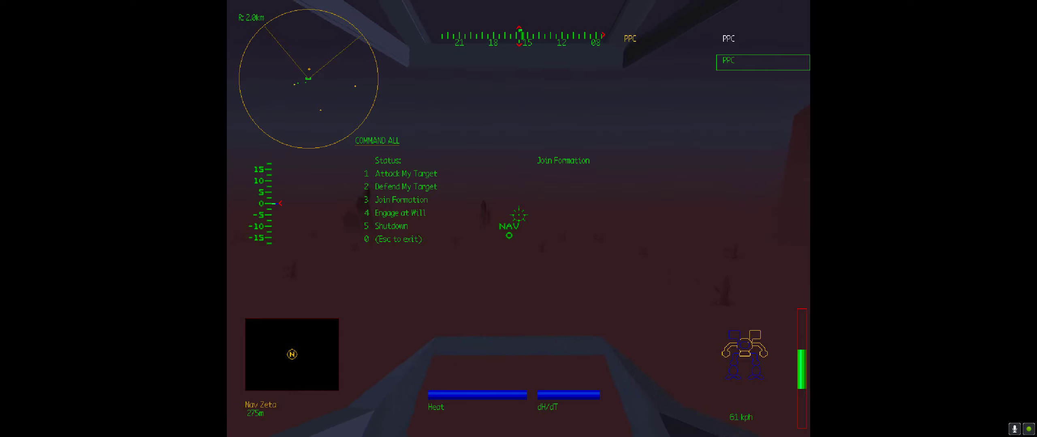
# - Walk forward toward Nav Zeta with the lancemates holding formation
pyautogui.press('w')
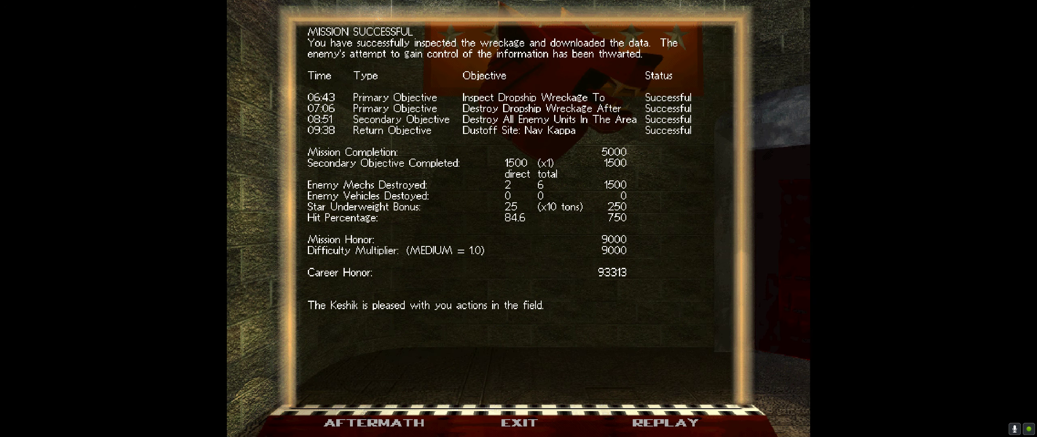
pyautogui.moveTo(526, 426)
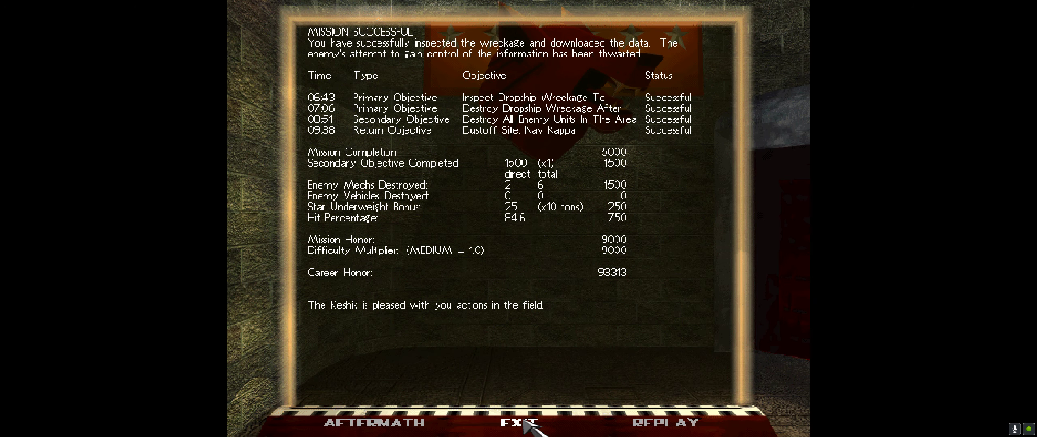
# - Exit the mission debrief and advance into the Trial of Position briefing
pyautogui.click(520, 423)
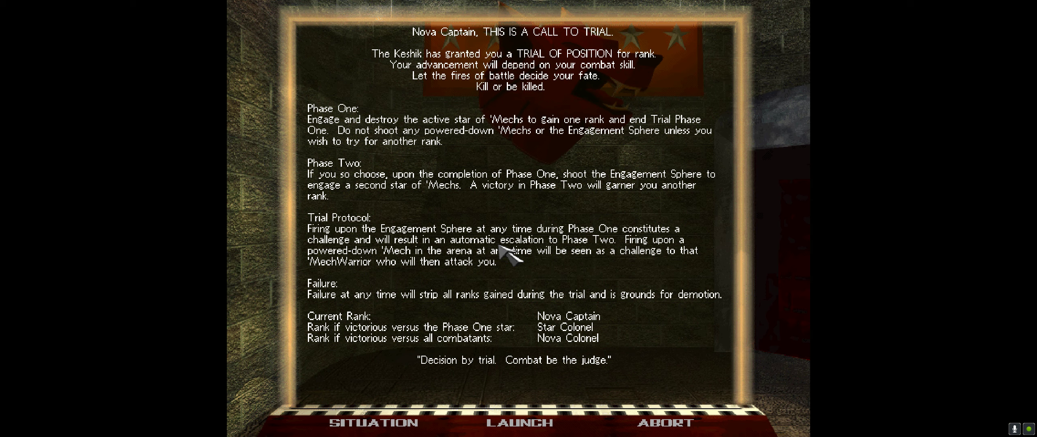
pyautogui.click(517, 423)
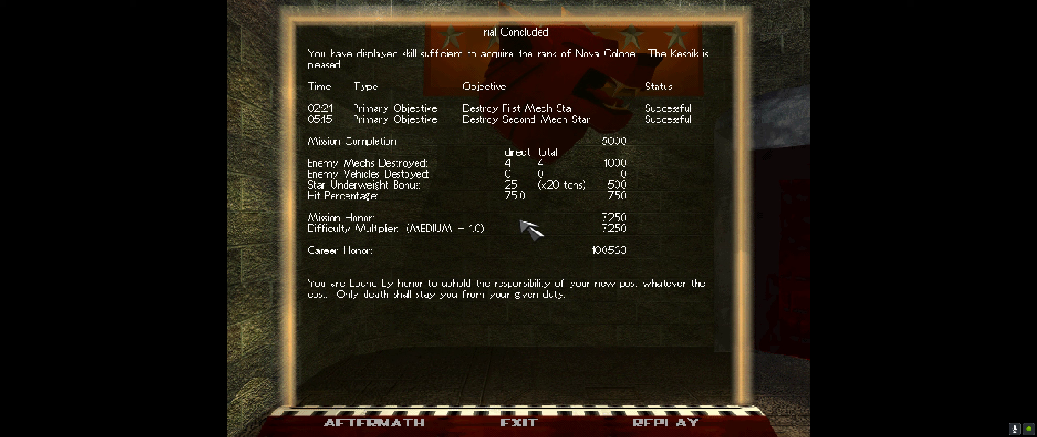
pyautogui.moveTo(790, 292)
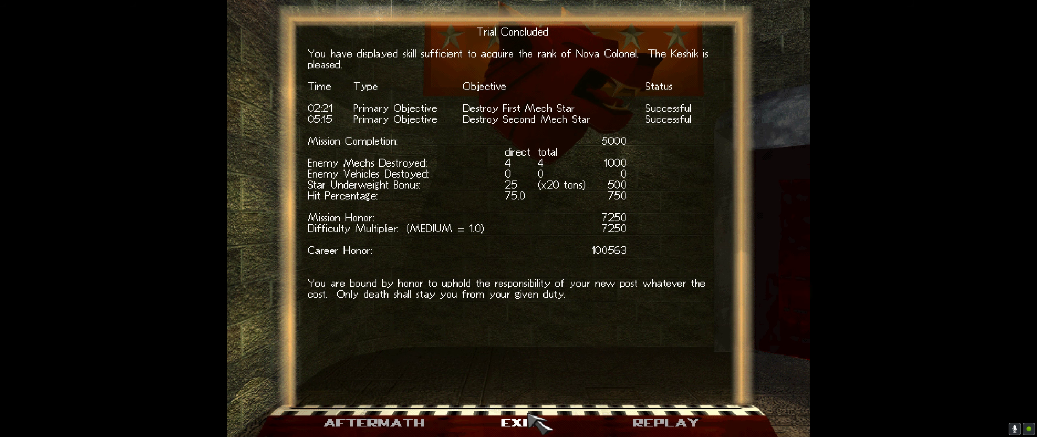
# - Exit the Trial Concluded debrief and return to the clan hall
pyautogui.click(520, 423)
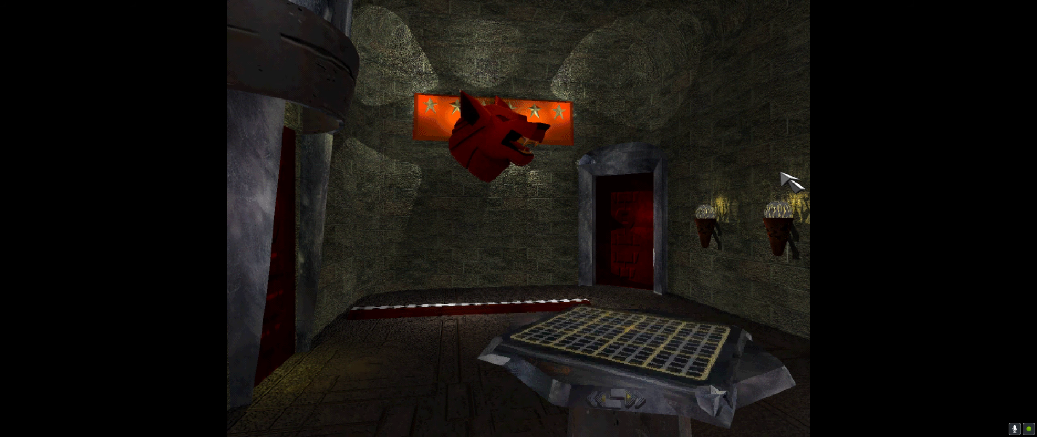